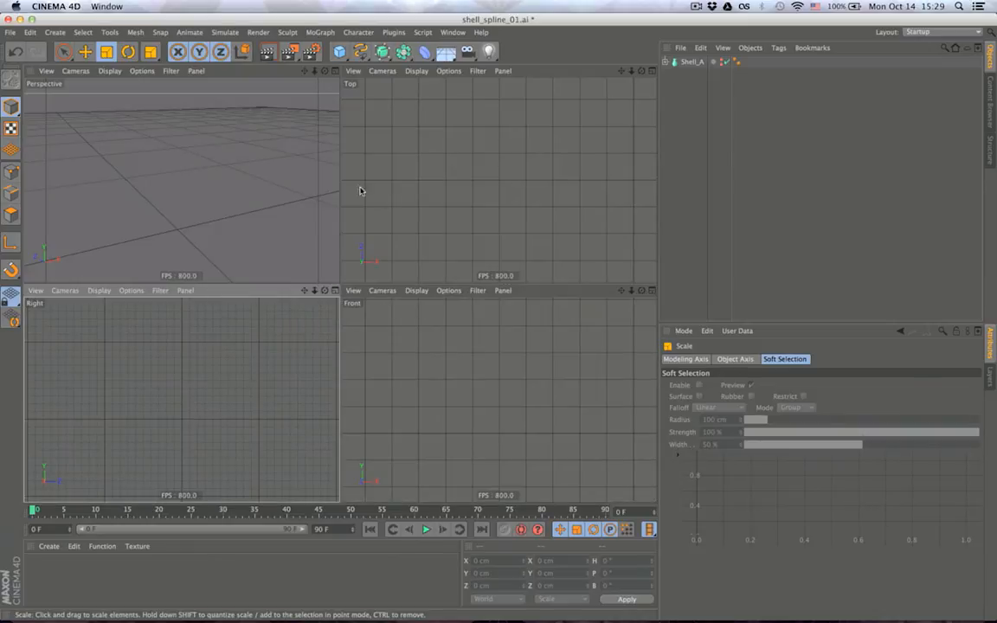
Load shell_side.png as the Right view's background image via Configure > Back.
left_click(131, 290)
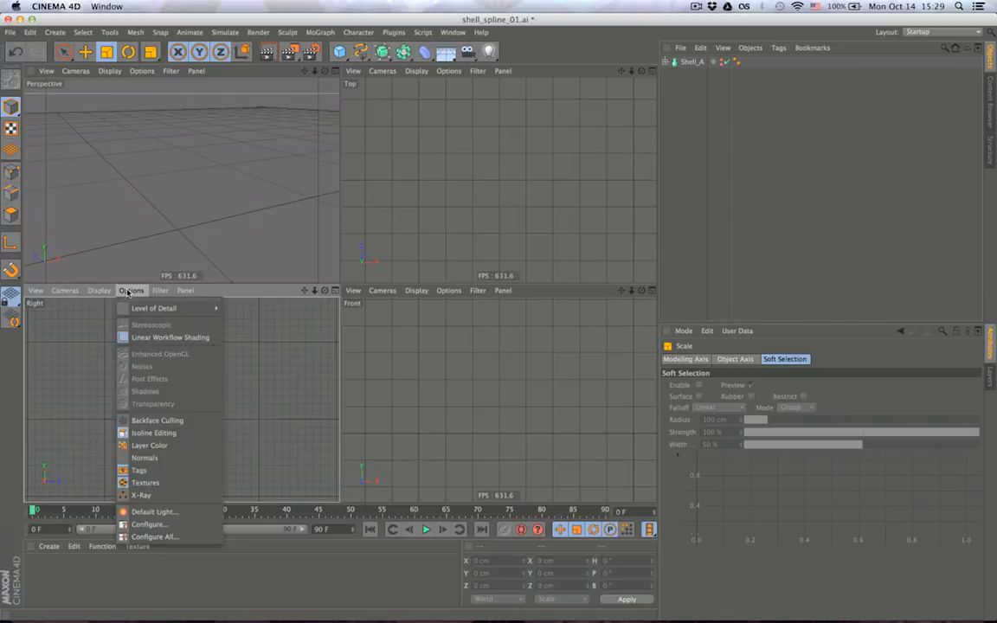
left_click(132, 291)
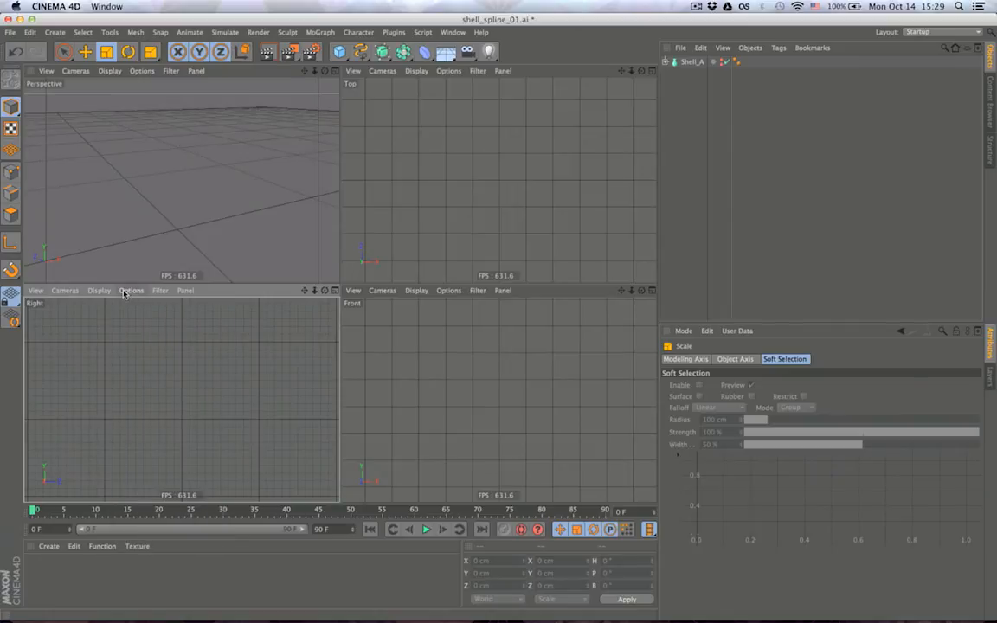
left_click(131, 291)
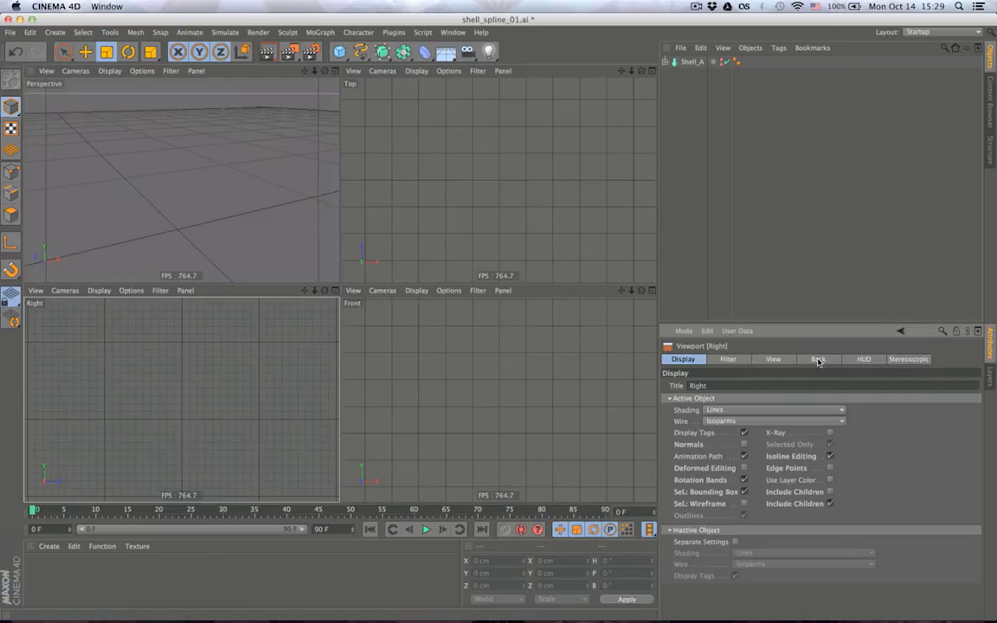
left_click(817, 358)
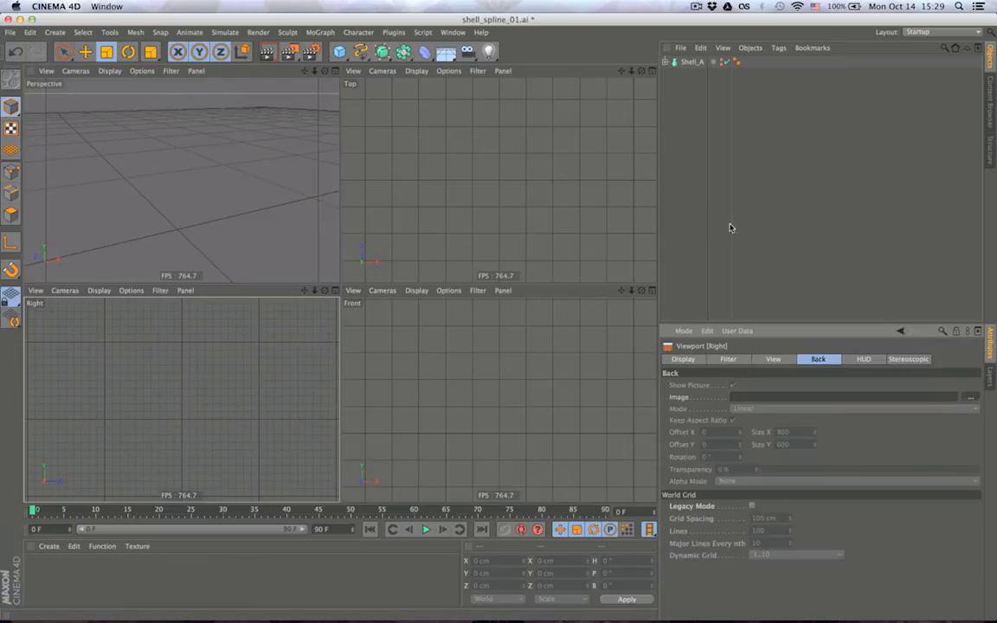
left_click(971, 396)
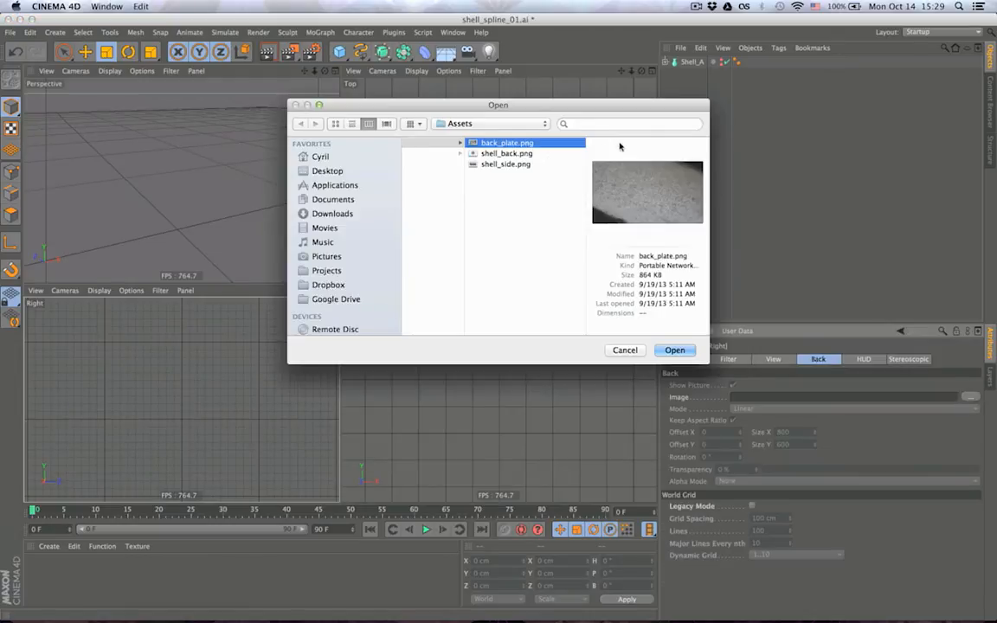
left_click(506, 152)
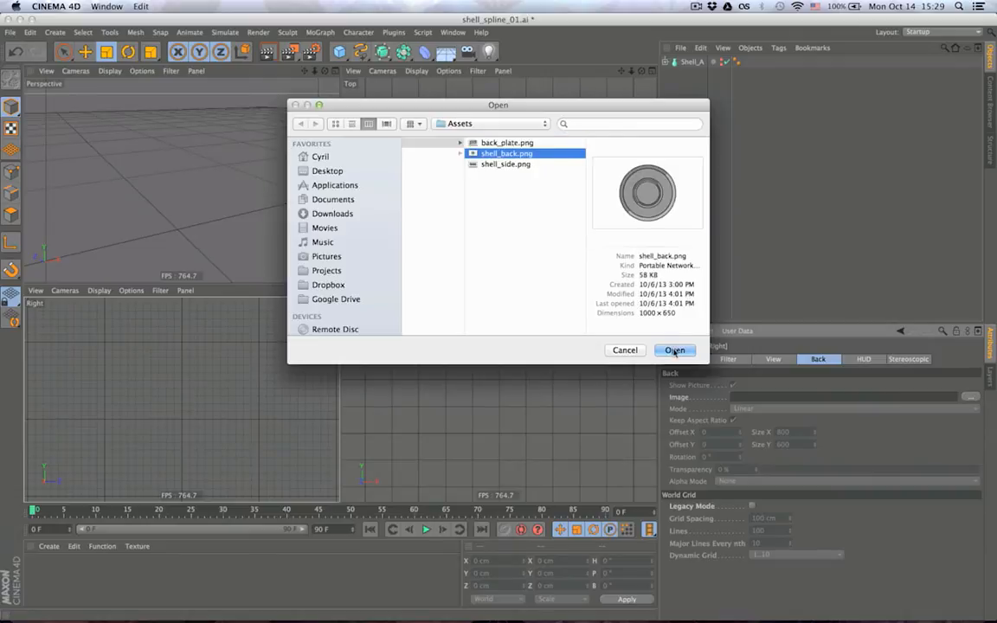
left_click(505, 163)
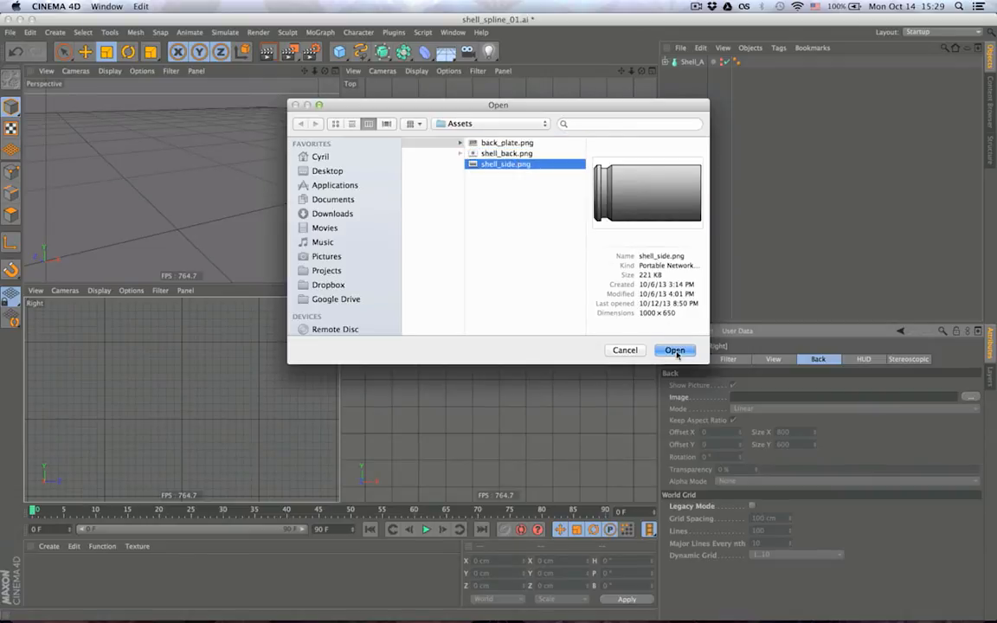
left_click(675, 350)
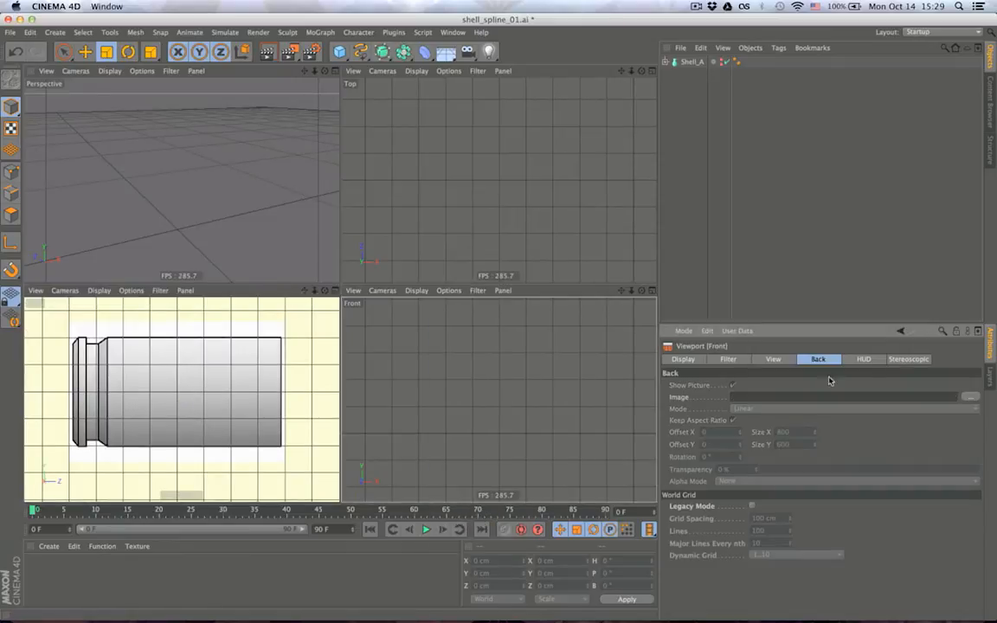
Load shell_back.png as the Front view's background image.
left_click(969, 397)
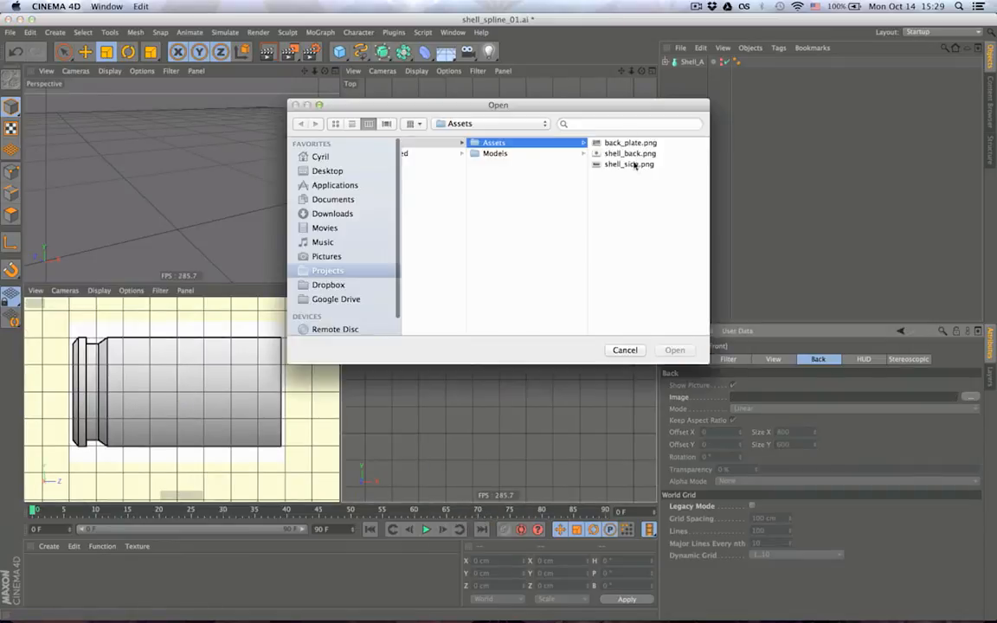
double_click(630, 152)
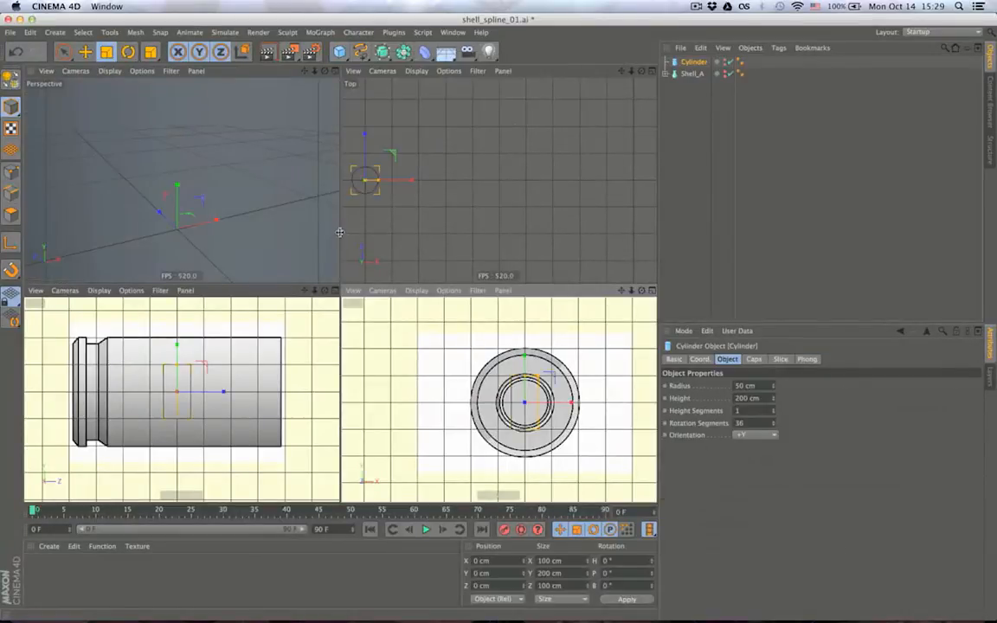
Set the cylinder's orientation to +Z and stretch its height to the shell's length in the reference.
left_click(755, 435)
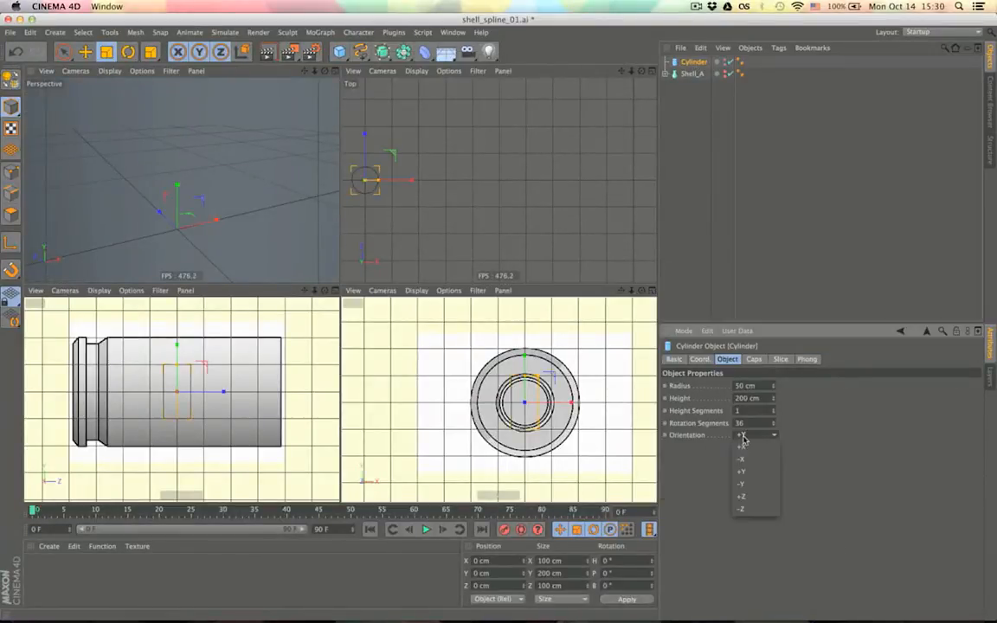
left_click(741, 447)
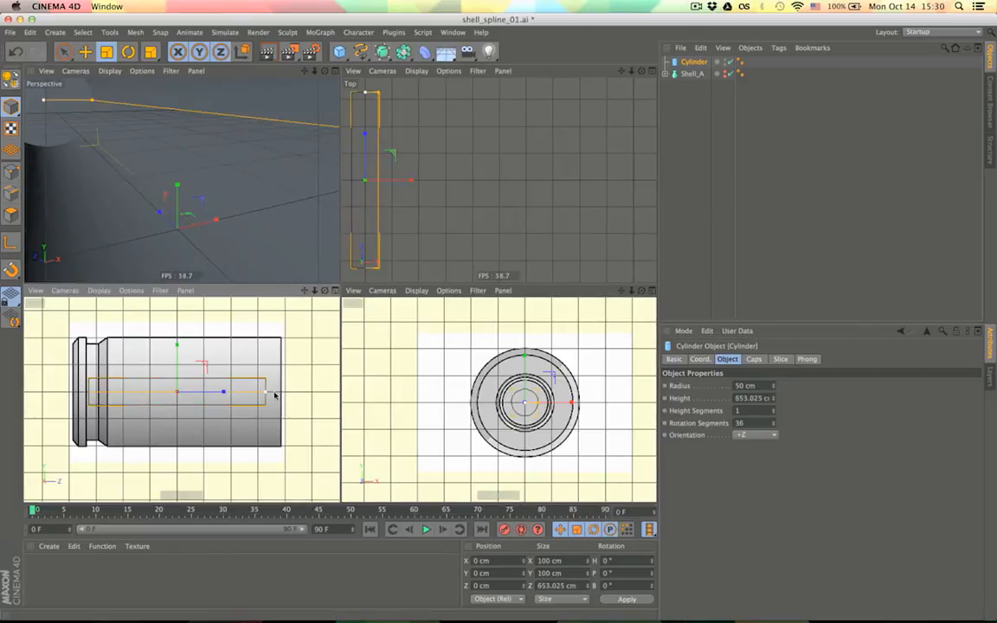
left_click_drag(223, 391, 280, 391)
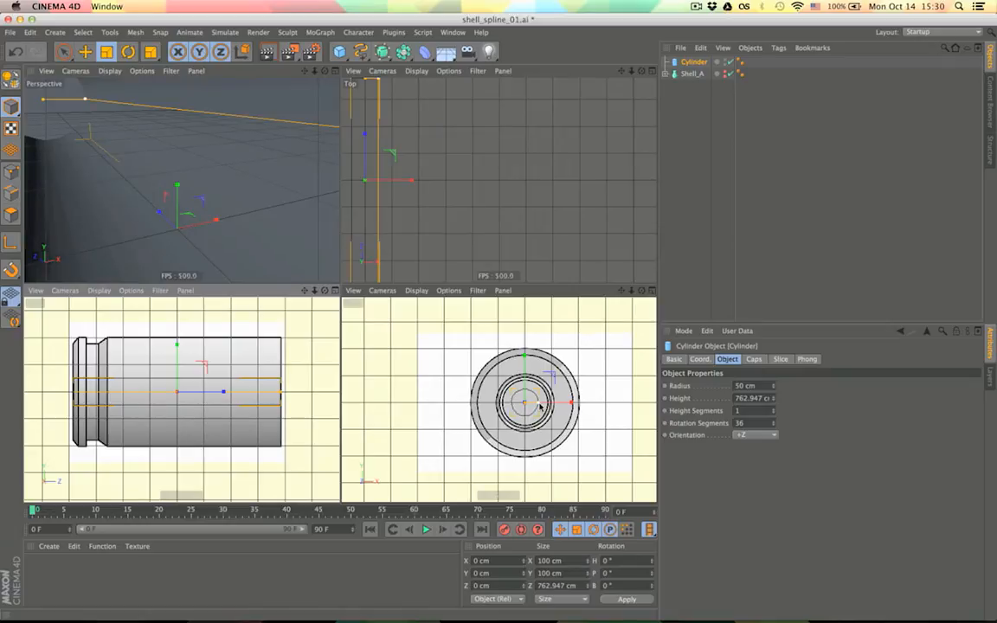
left_click_drag(526, 402, 575, 403)
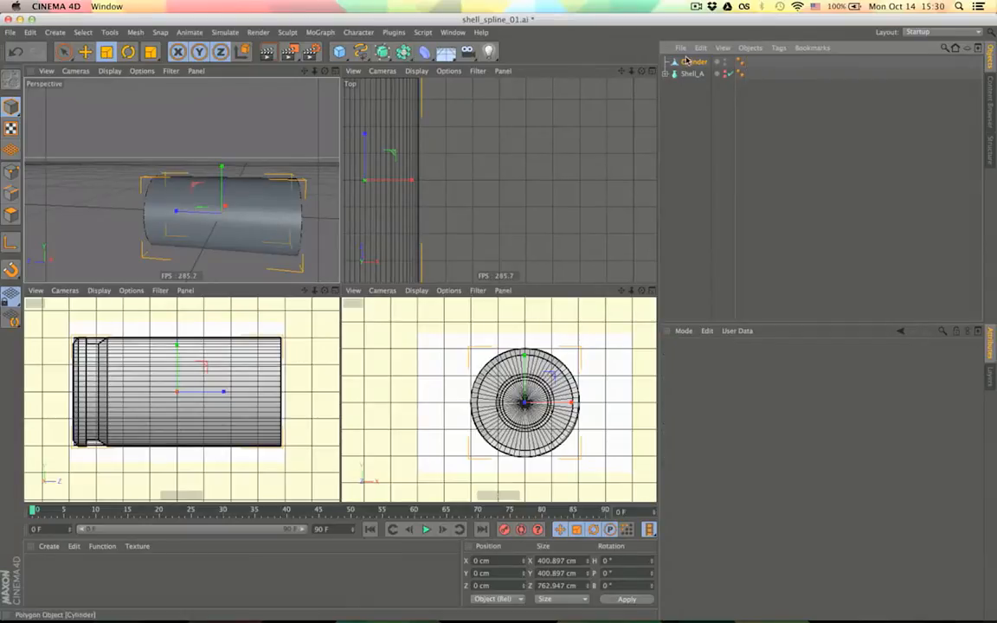
left_click(692, 61)
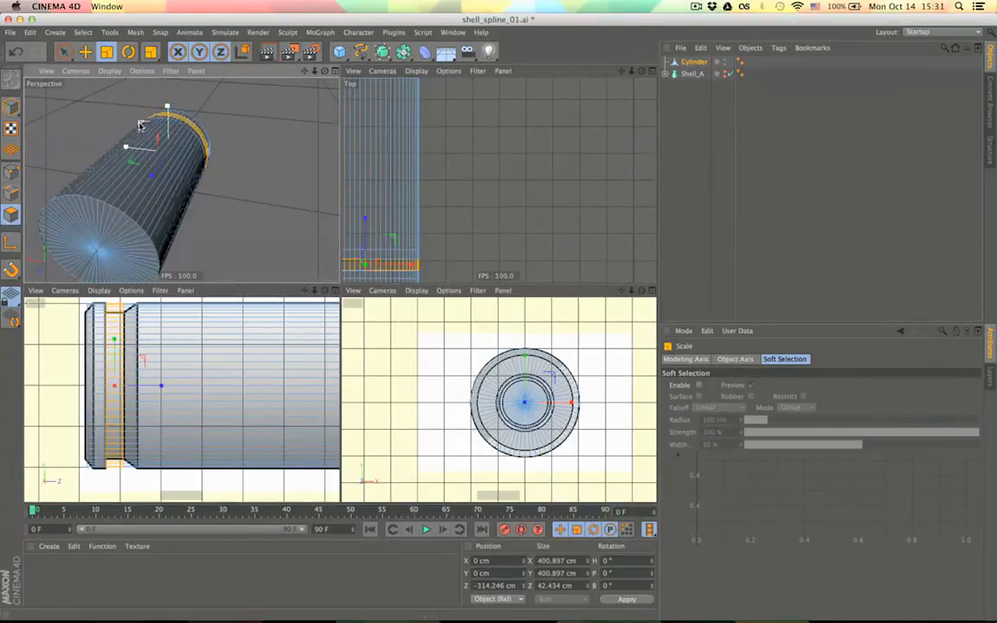
Scale the selected edge ring inward to form the extractor groove behind the rim.
left_click_drag(153, 142, 139, 135)
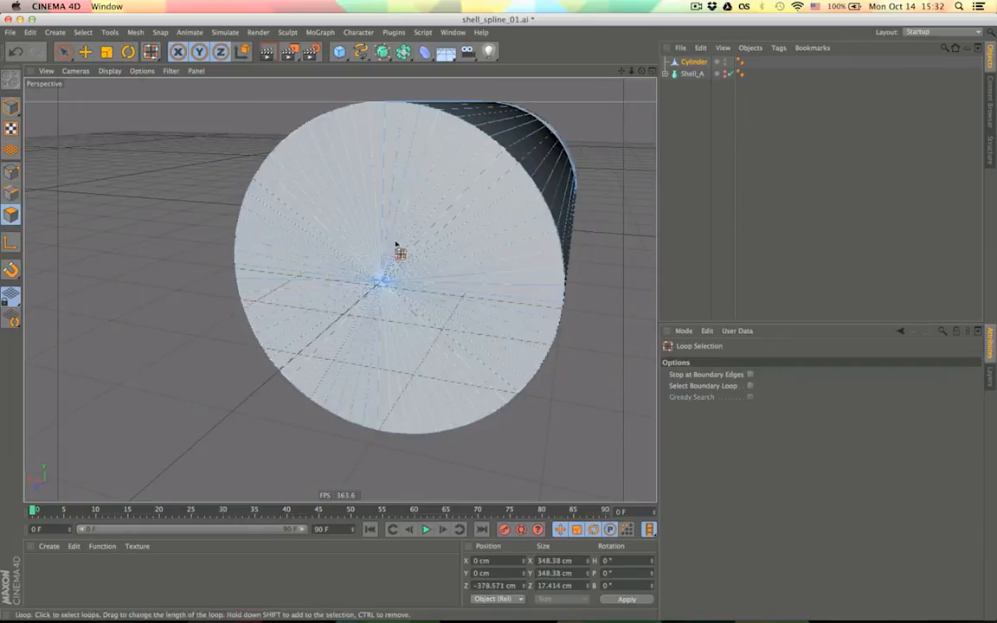
Apply Extrude Inner to the selected base faces, insetting them to form an inner rim.
right_click(400, 253)
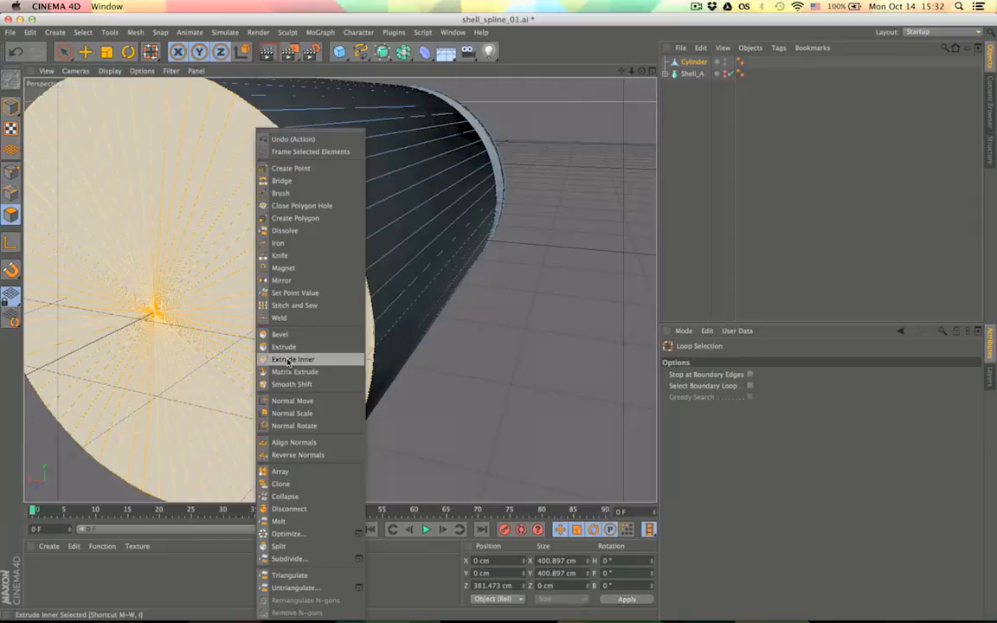
left_click(280, 334)
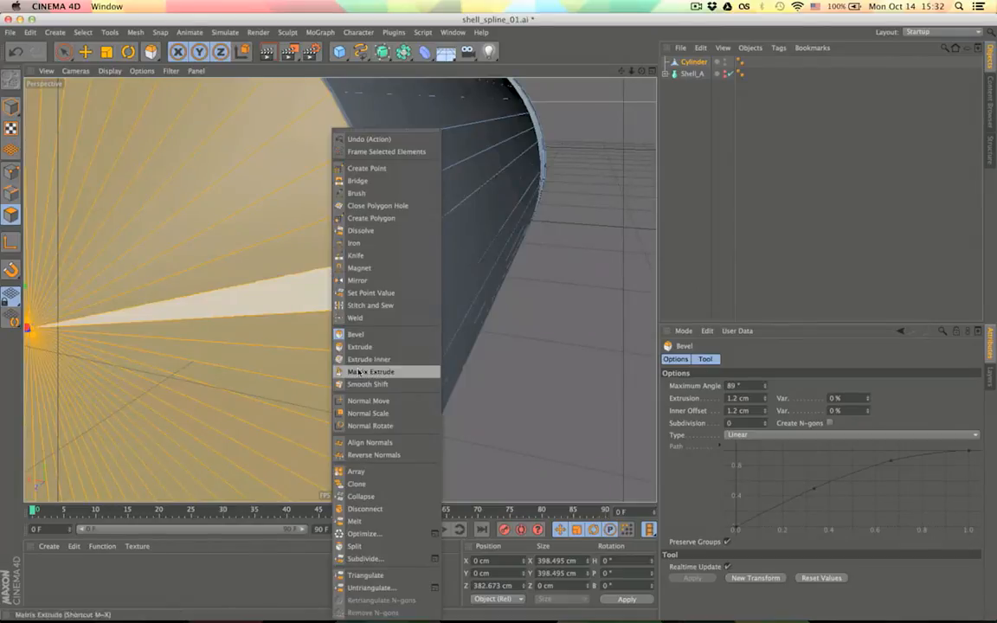
left_click(369, 358)
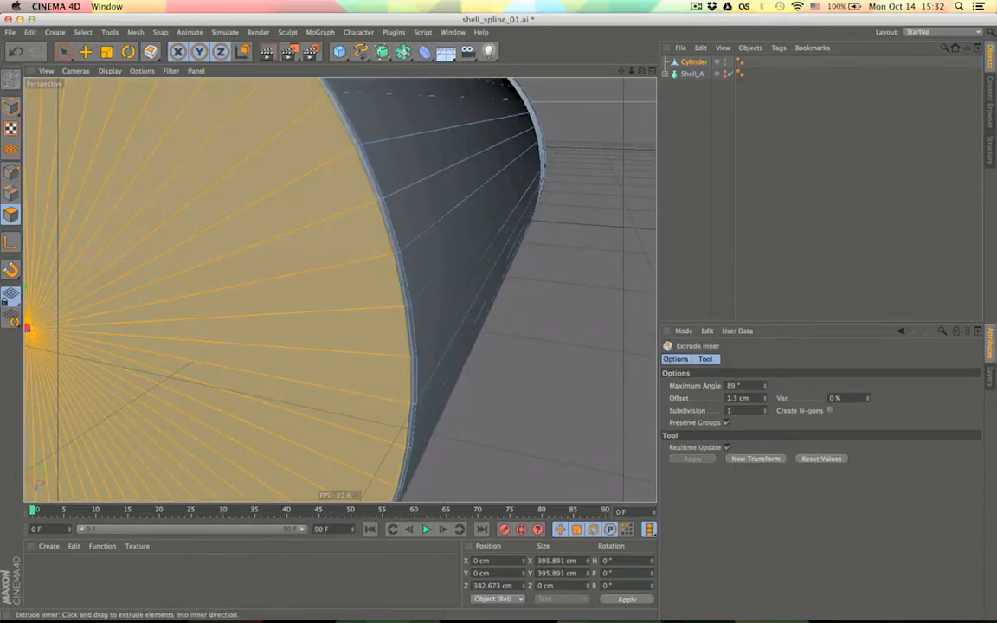
left_click_drag(251, 315, 256, 325)
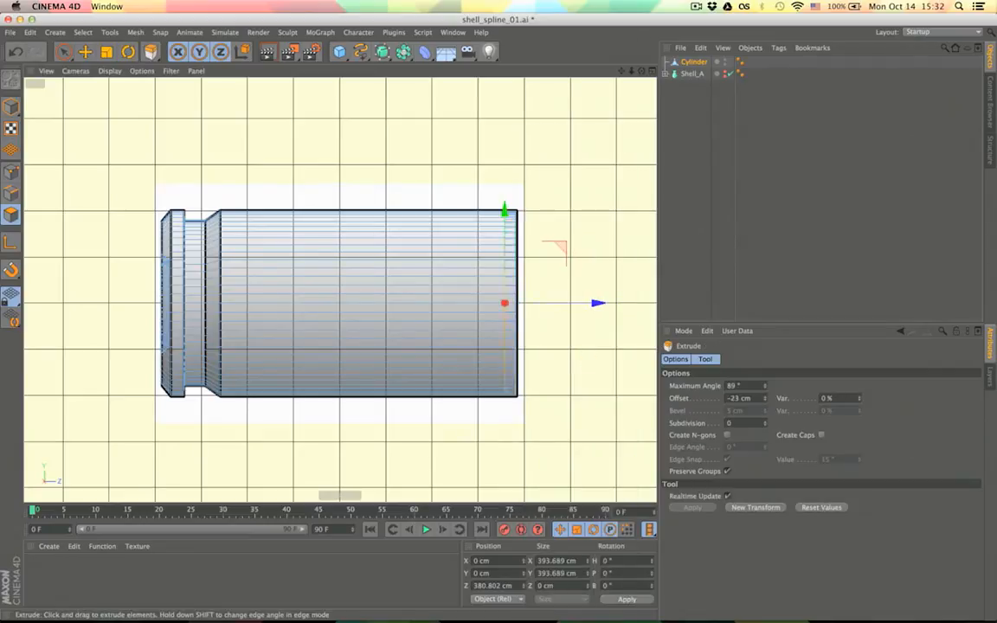
Extrude the inset end faces inward with a negative offset until the shell interior is hollow.
left_click_drag(597, 302, 315, 302)
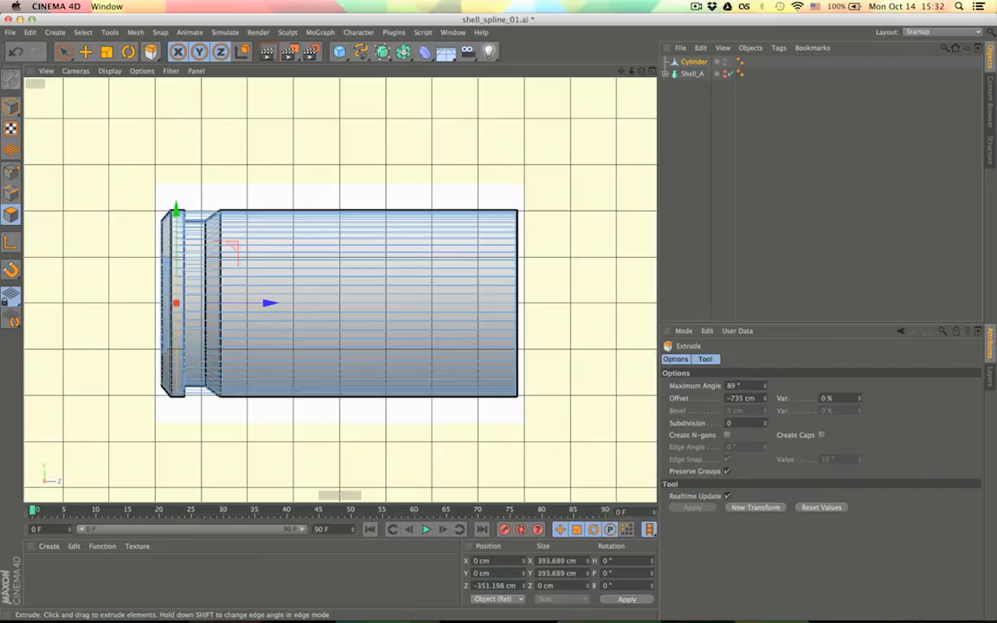
left_click_drag(270, 303, 312, 303)
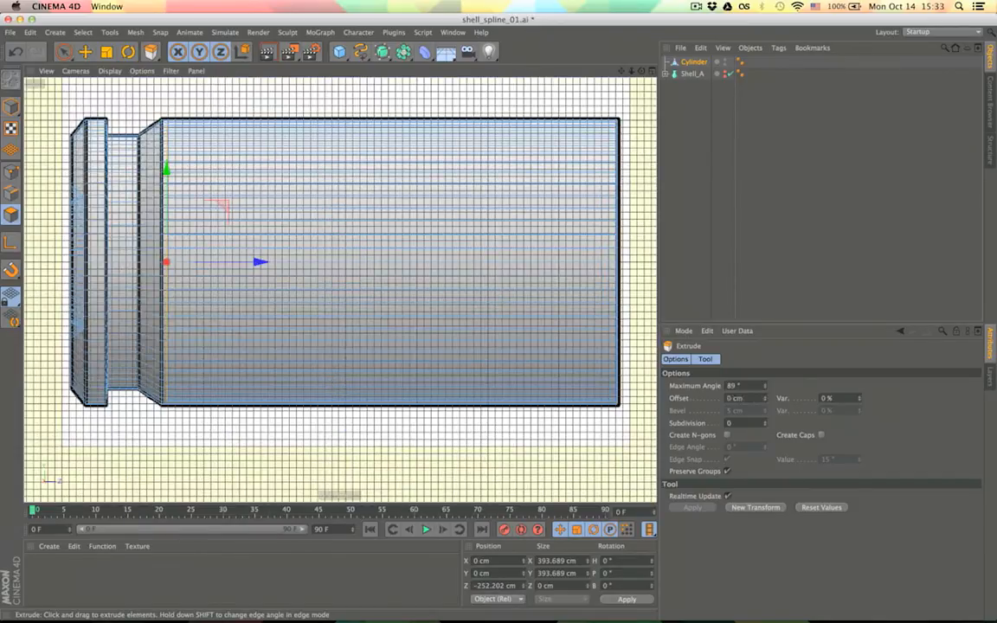
left_click_drag(260, 262, 240, 262)
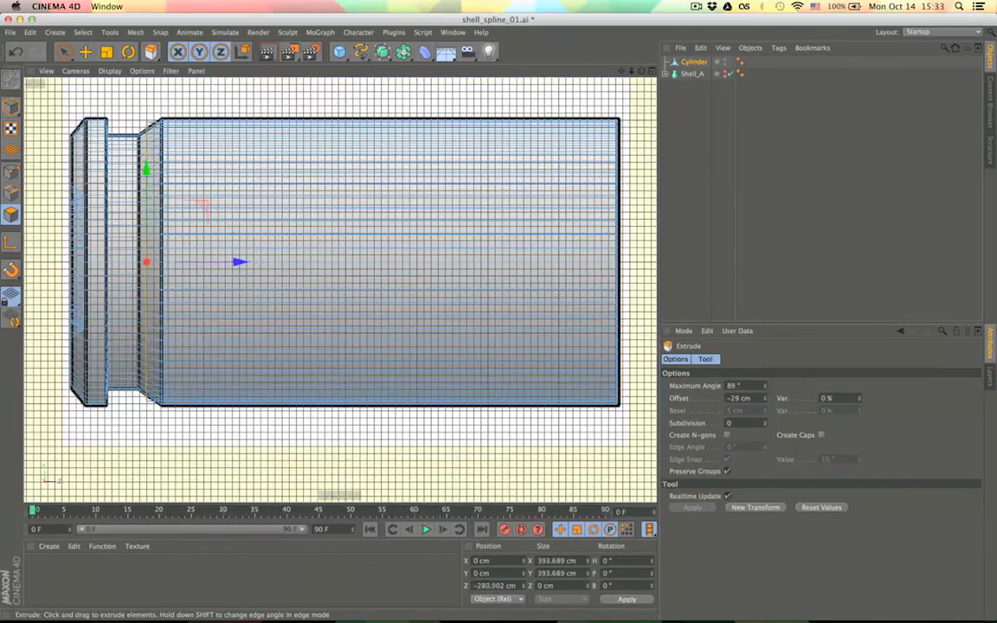
left_click_drag(243, 262, 232, 337)
type("Shell_B")
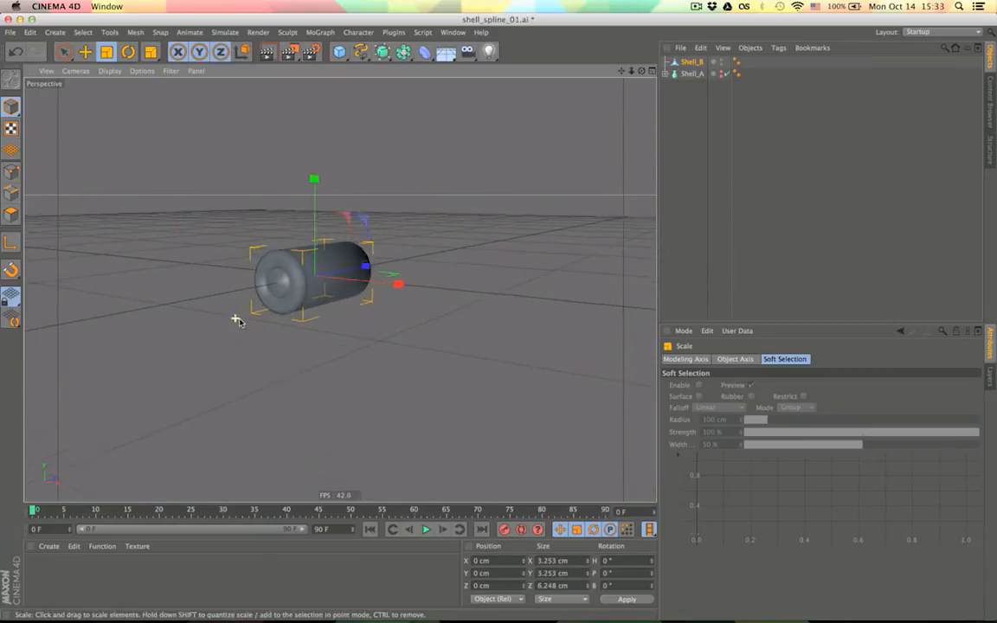
Scale up the Shell_B copy in the perspective view.
left_click_drag(239, 320, 139, 329)
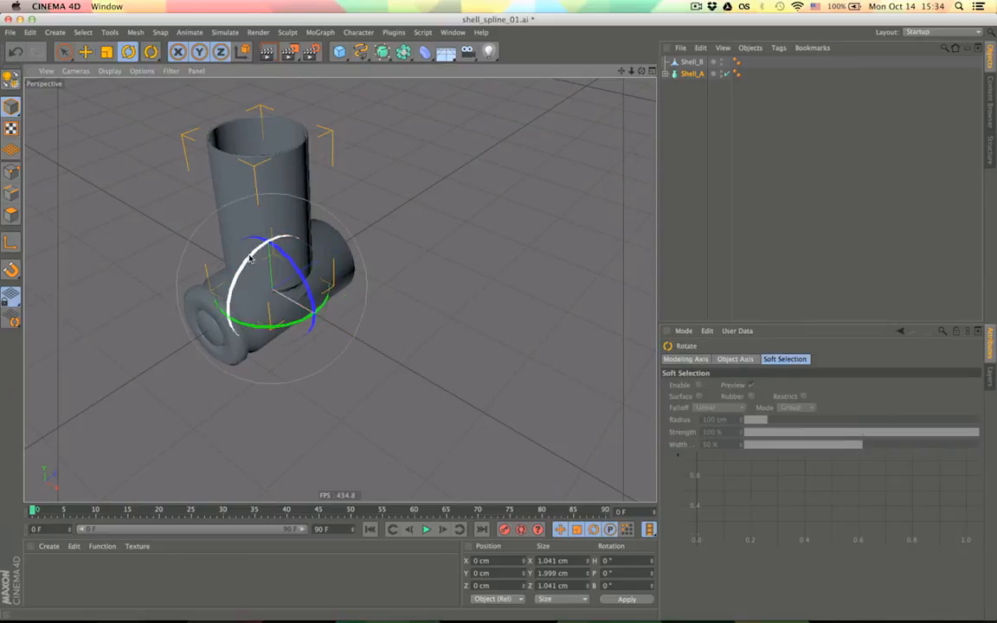
Rotate the shell copy onto its side and move it beside the original shell.
left_click_drag(260, 260, 329, 225)
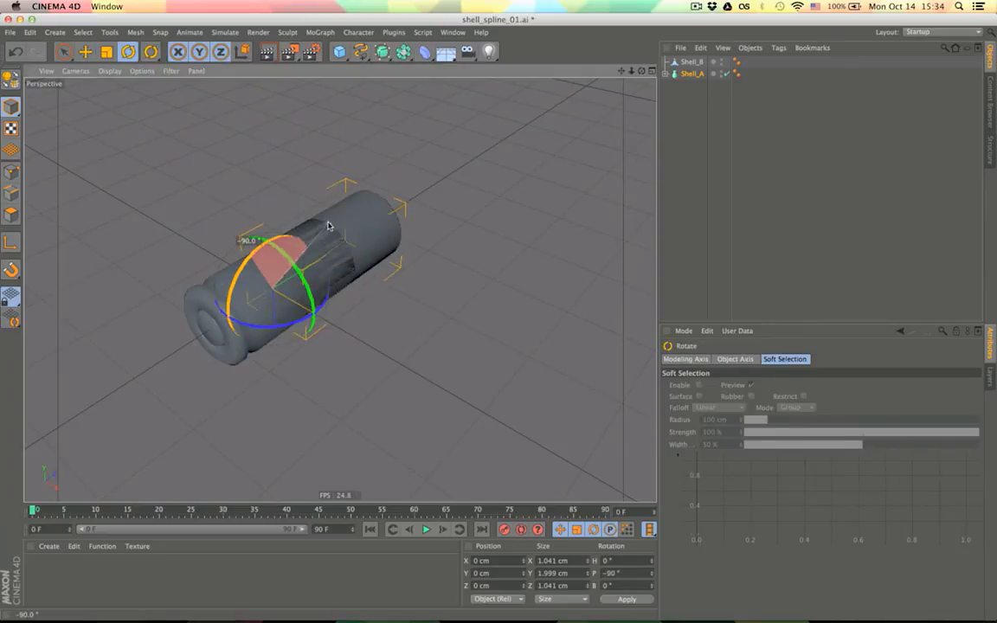
left_click(85, 52)
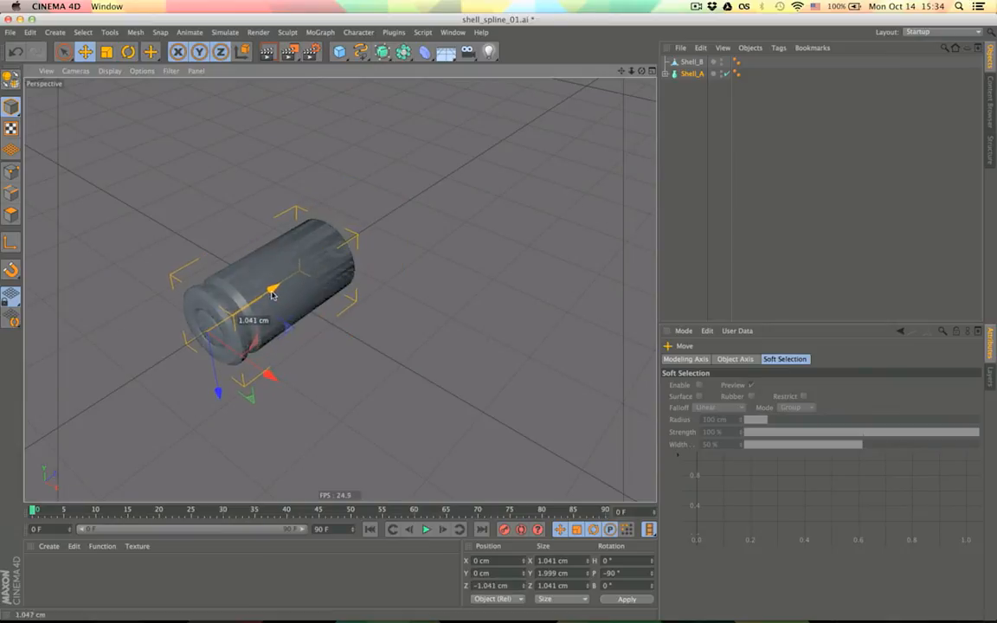
left_click_drag(274, 291, 346, 424)
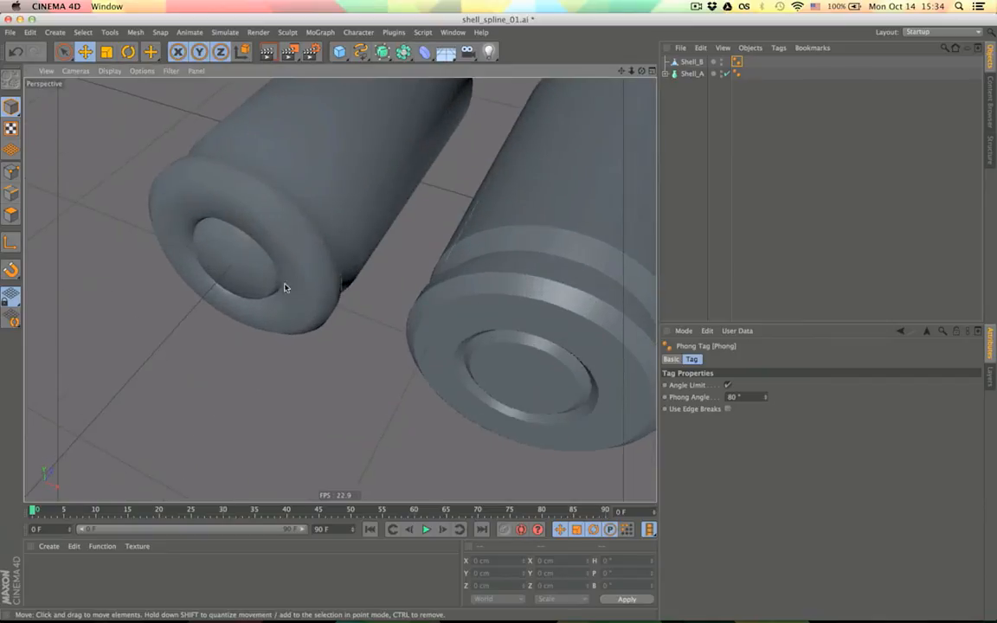
Enter a Phong Angle of 56 for the shell's Phong tag with both shells in view.
left_click_drag(286, 287, 294, 350)
type("0")
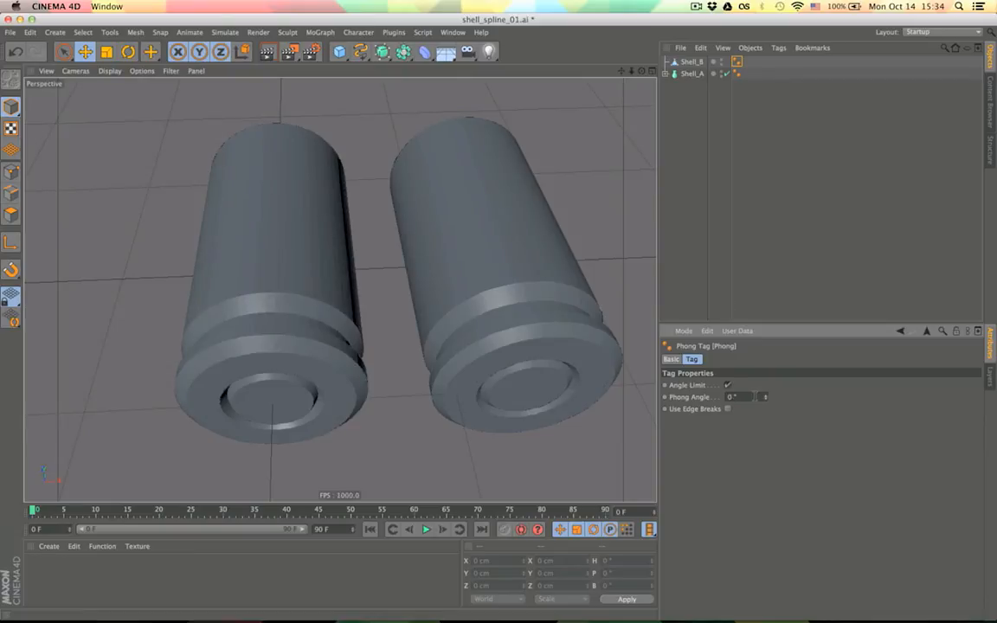
type("56")
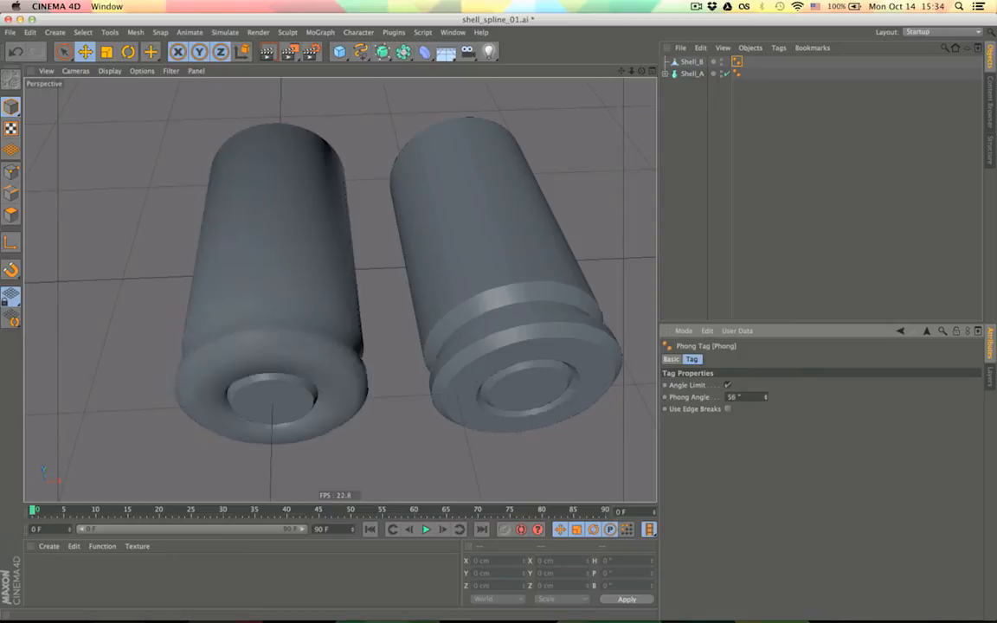
mouse_move(208, 346)
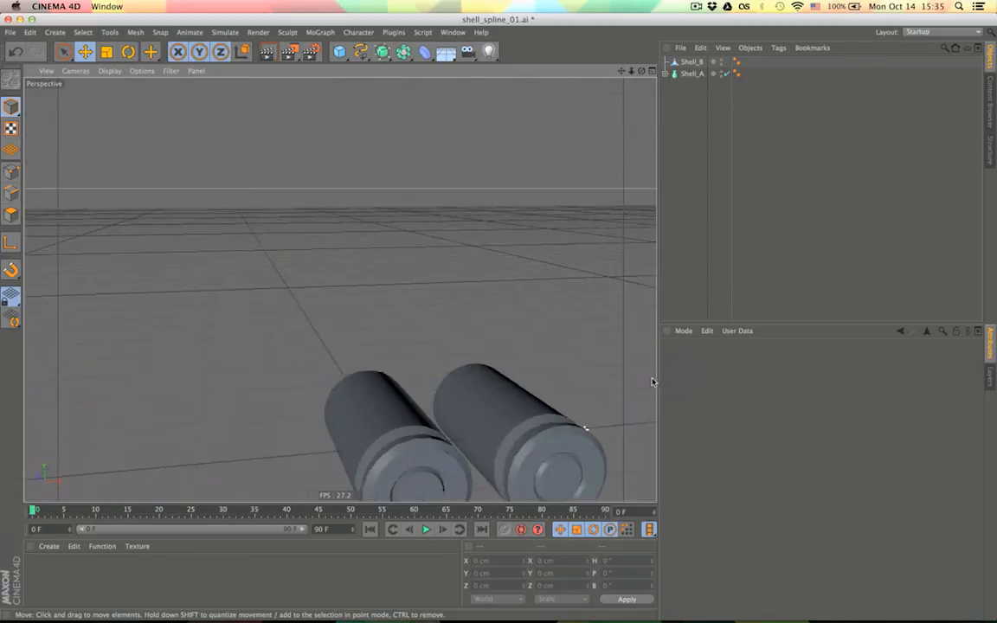
Select Shell_A to duplicate it, then orbit the perspective view to check the hollow open ends.
left_click_drag(652, 382, 169, 298)
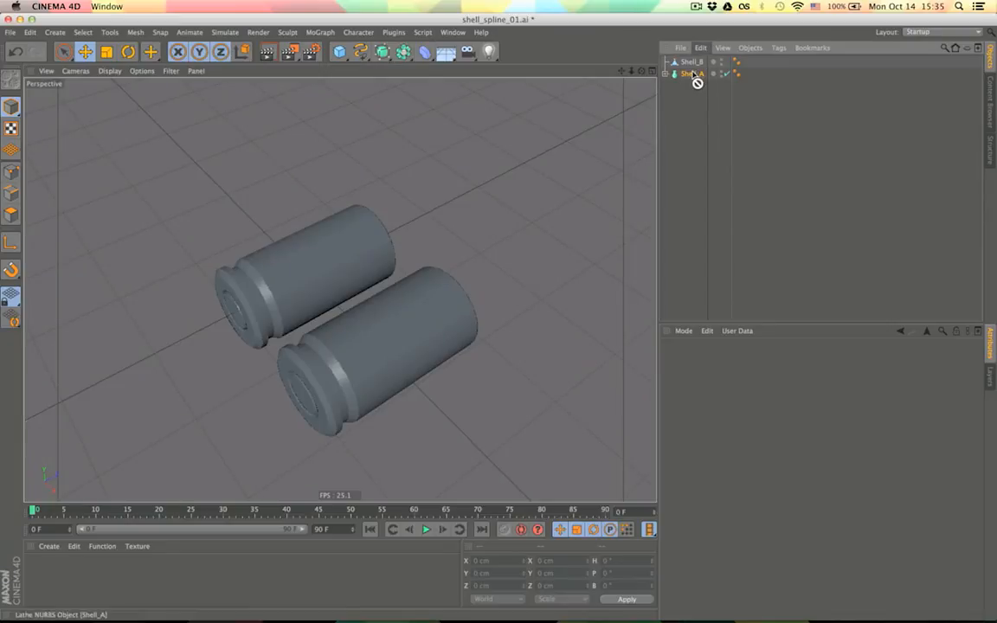
left_click(692, 72)
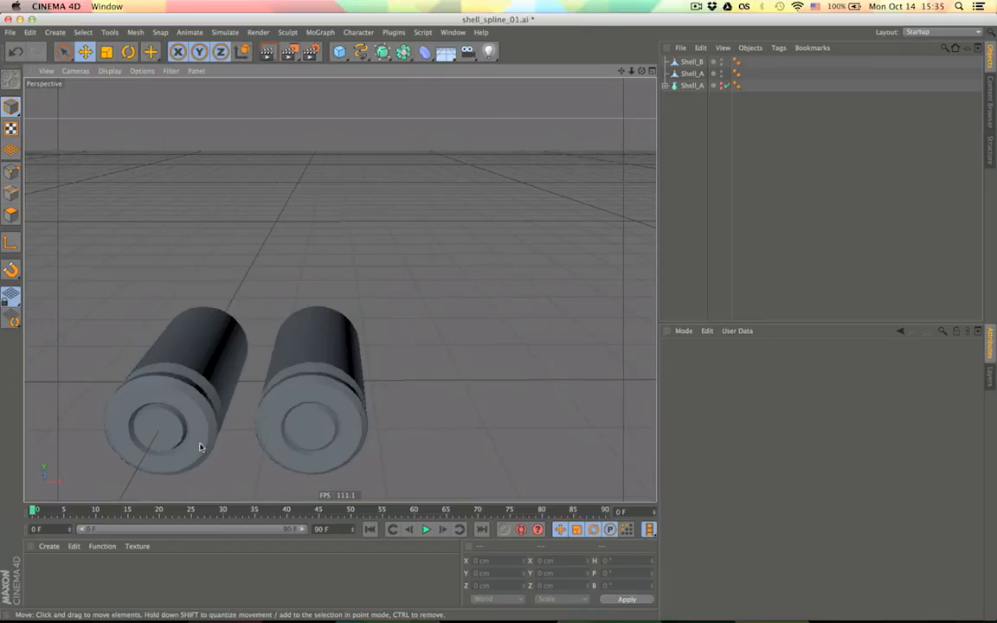
left_click_drag(199, 447, 61, 461)
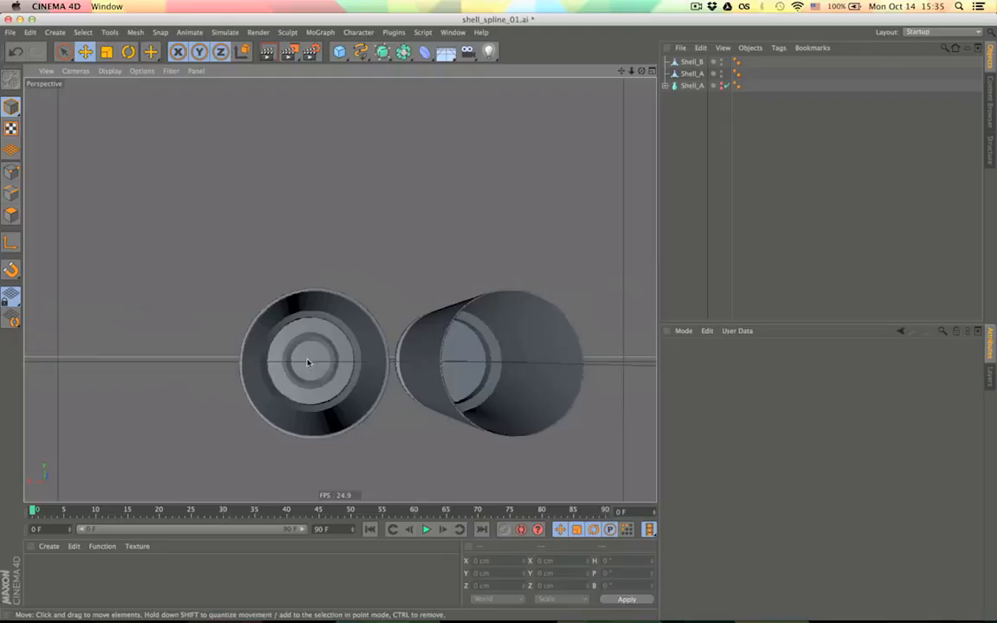
left_click_drag(308, 363, 450, 426)
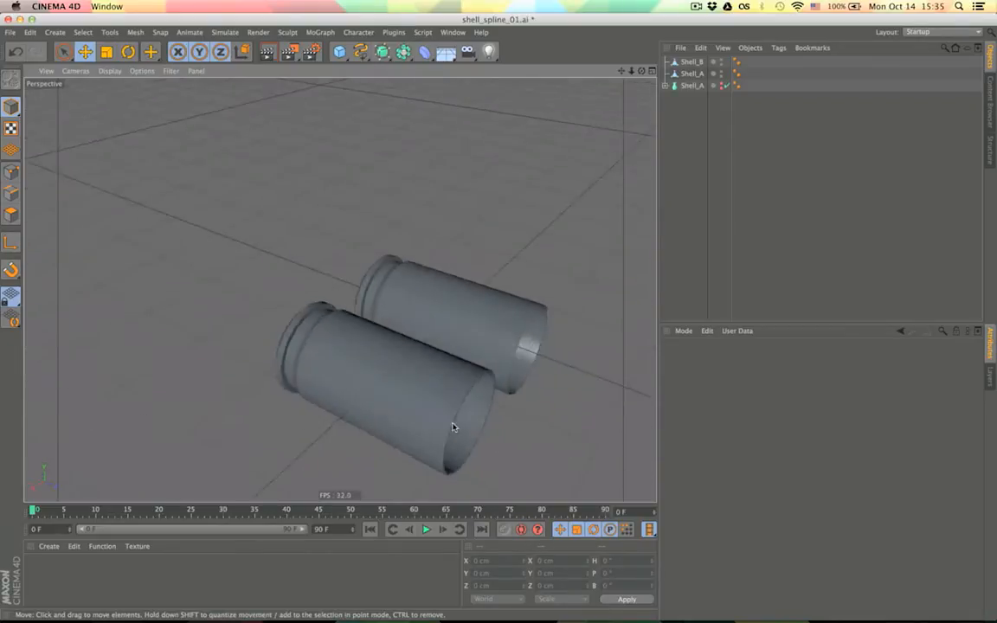